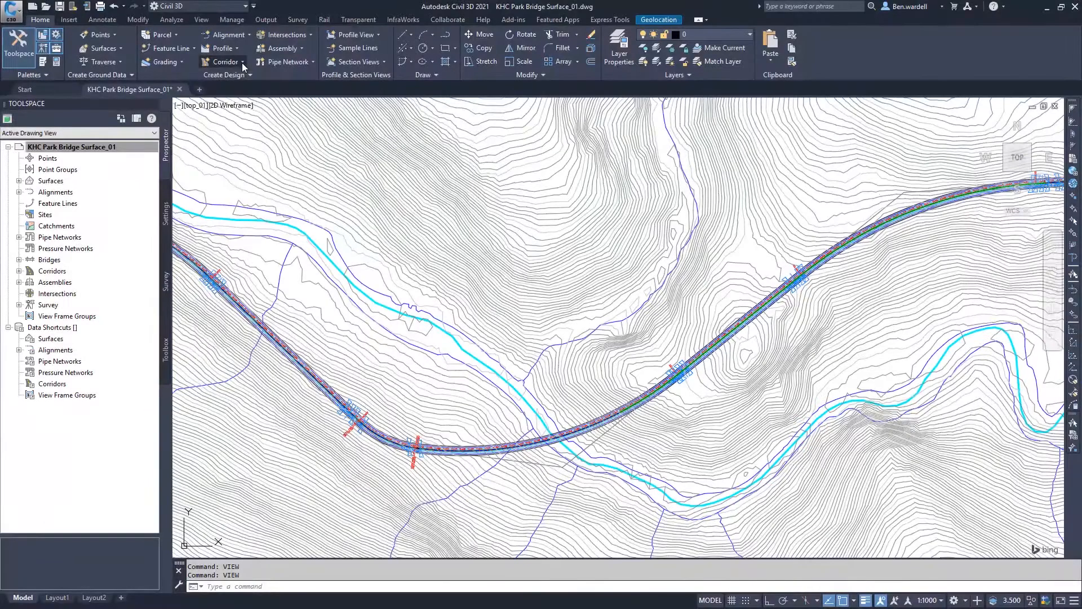
Build a Civil 3D corridor from alignment 25 and its profile with two-lane regions
left_click(224, 62)
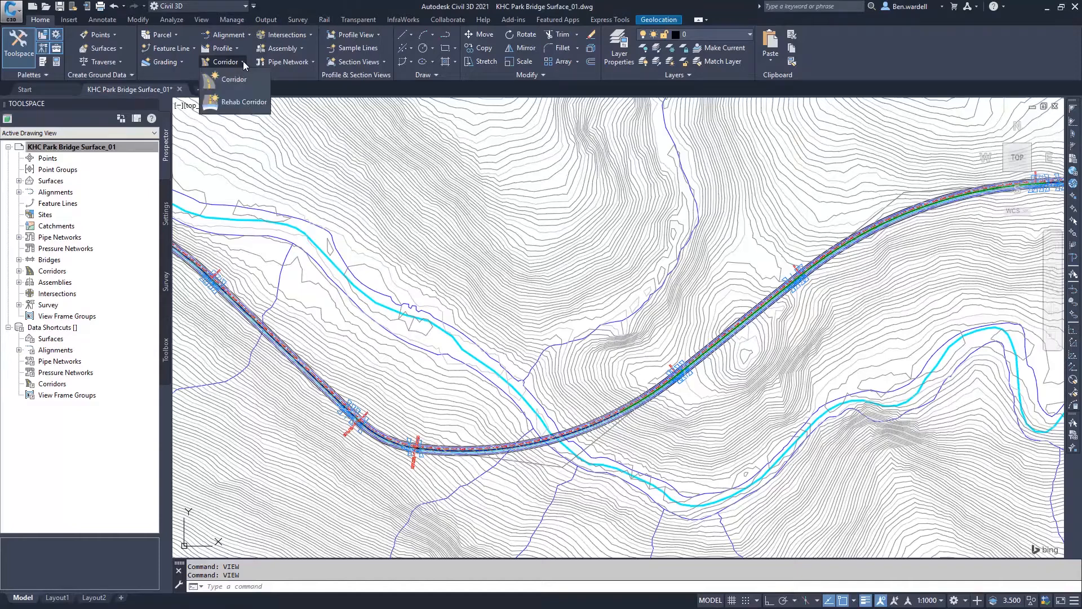
left_click(234, 79)
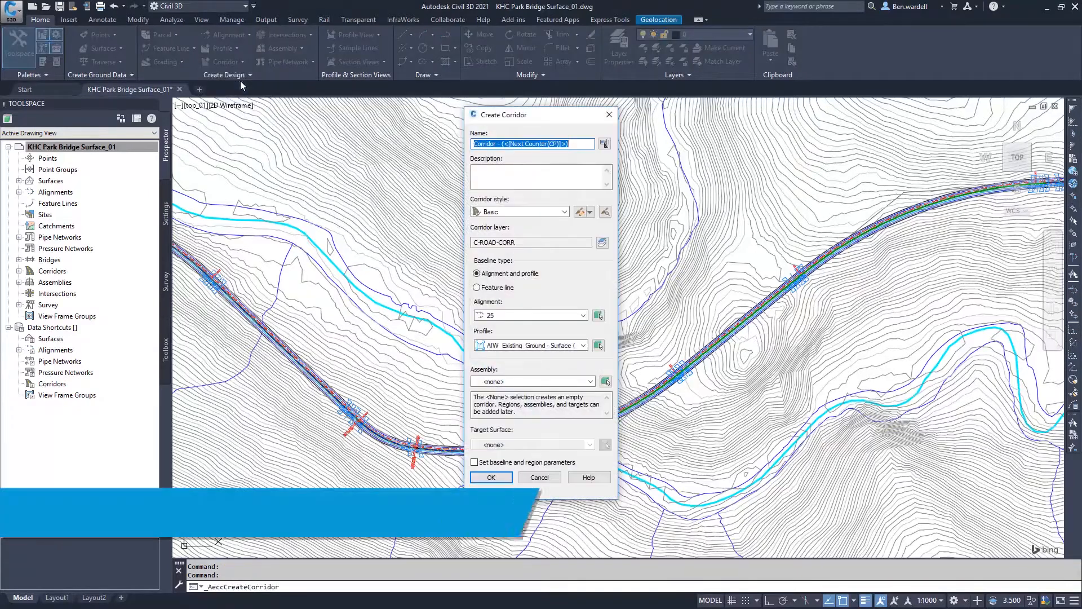
left_click(490, 477)
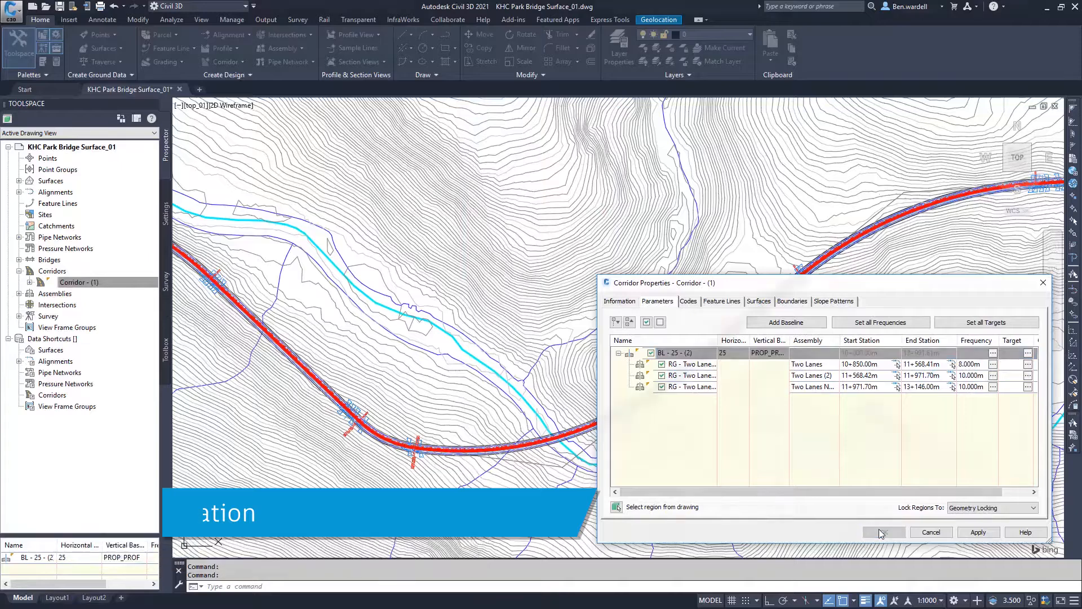
left_click(882, 532)
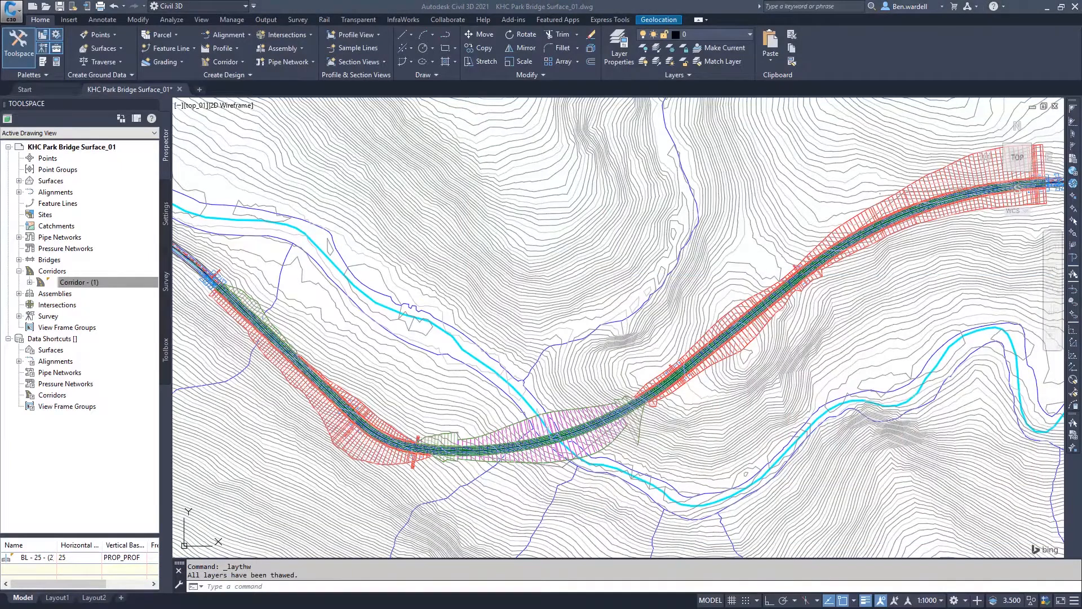
left_click(695, 20)
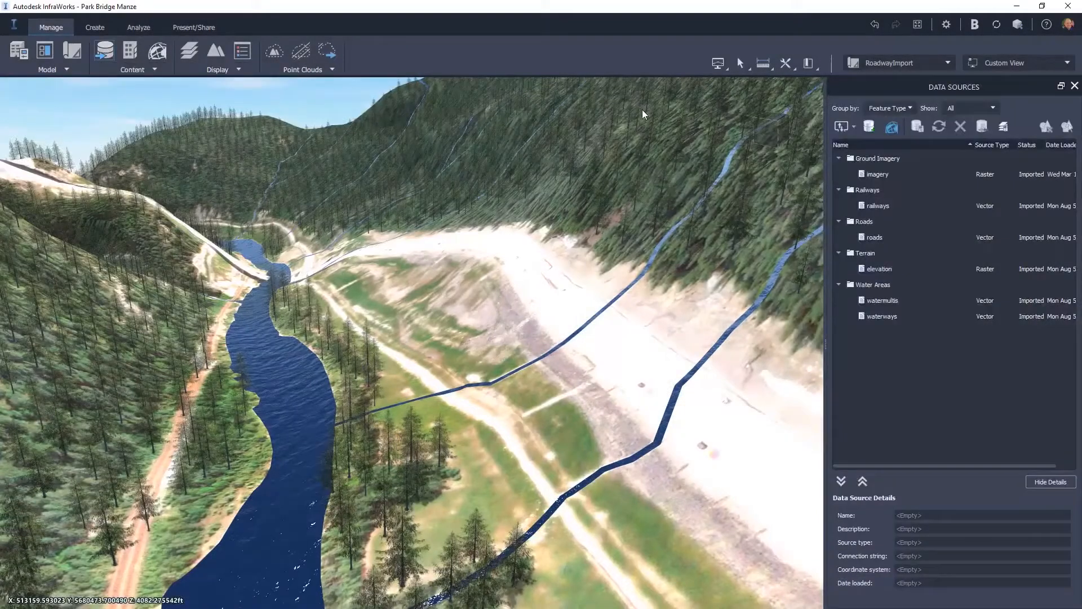
Add an Autodesk Civil 3D DWG file data source to the bridge model
left_click(840, 126)
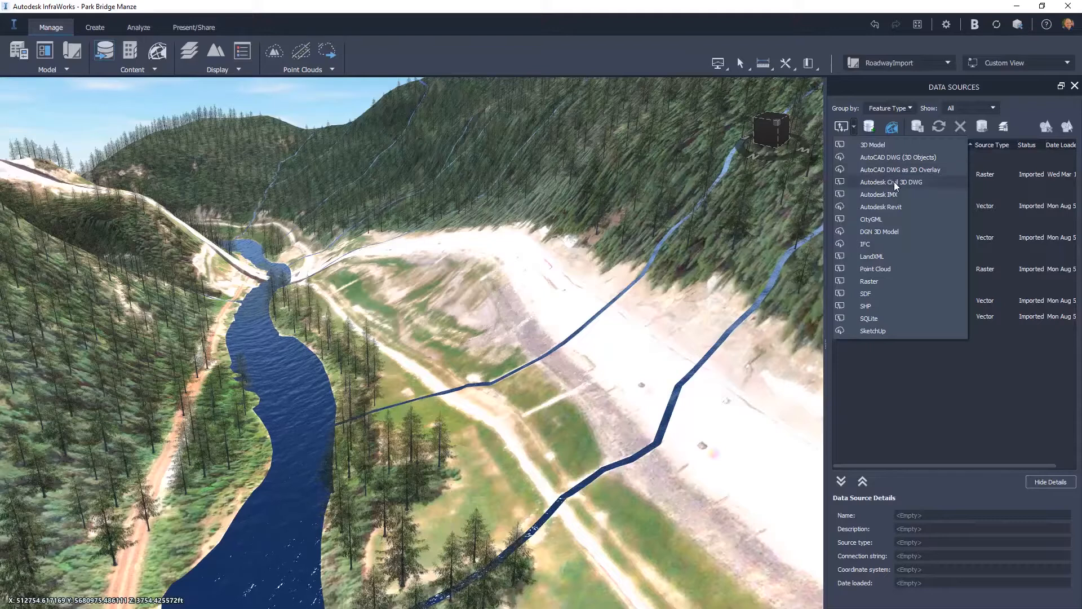
left_click(891, 182)
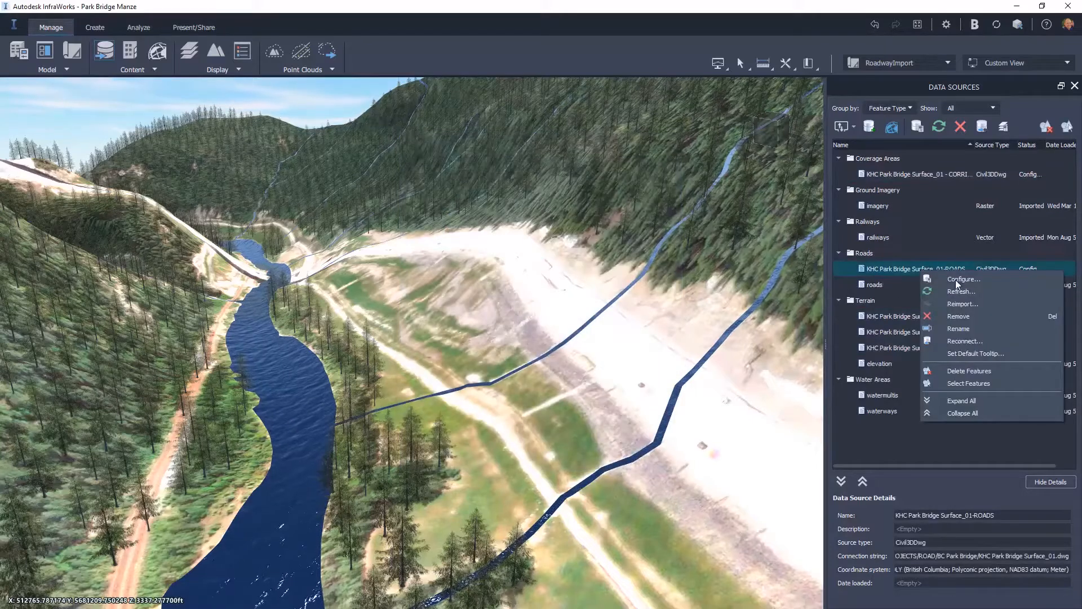
Configure the roads source for the alignment 25 corridor, review component mapping, and refresh
left_click(960, 280)
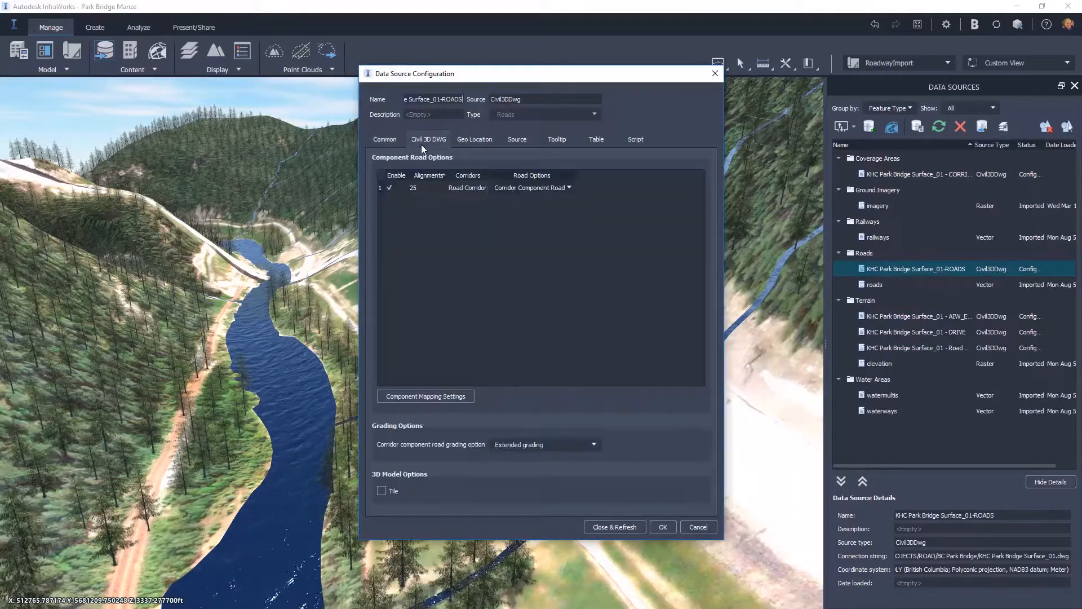
left_click(466, 188)
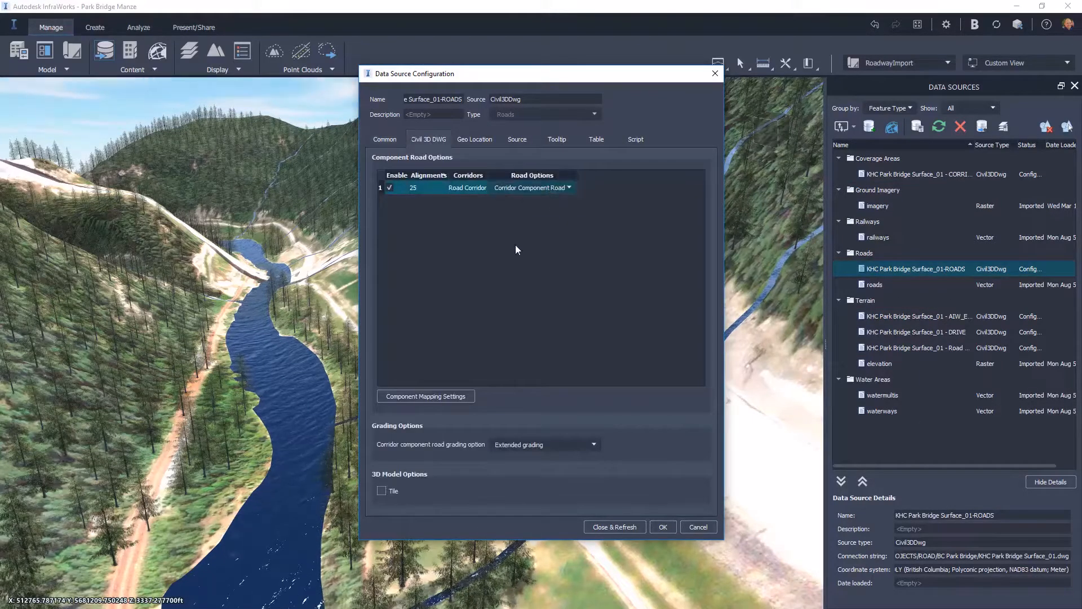
left_click(426, 395)
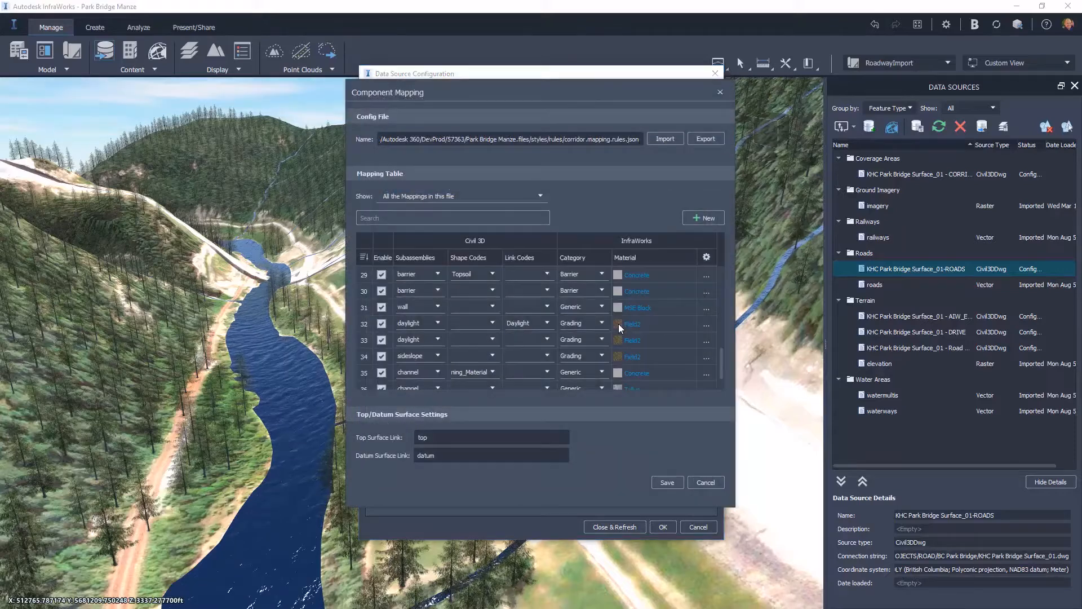
left_click(636, 323)
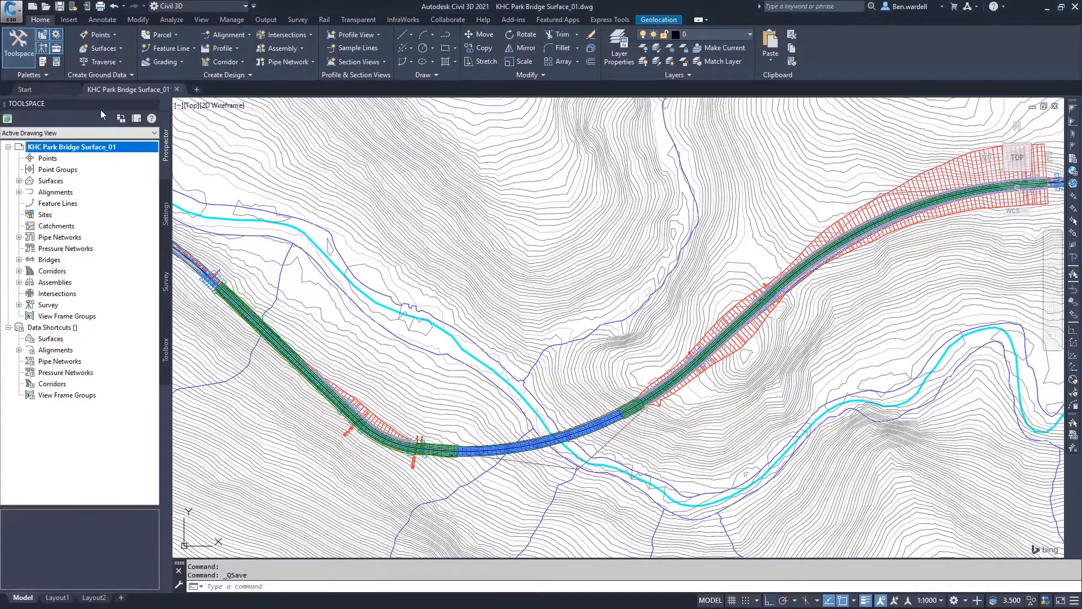
left_click(12, 11)
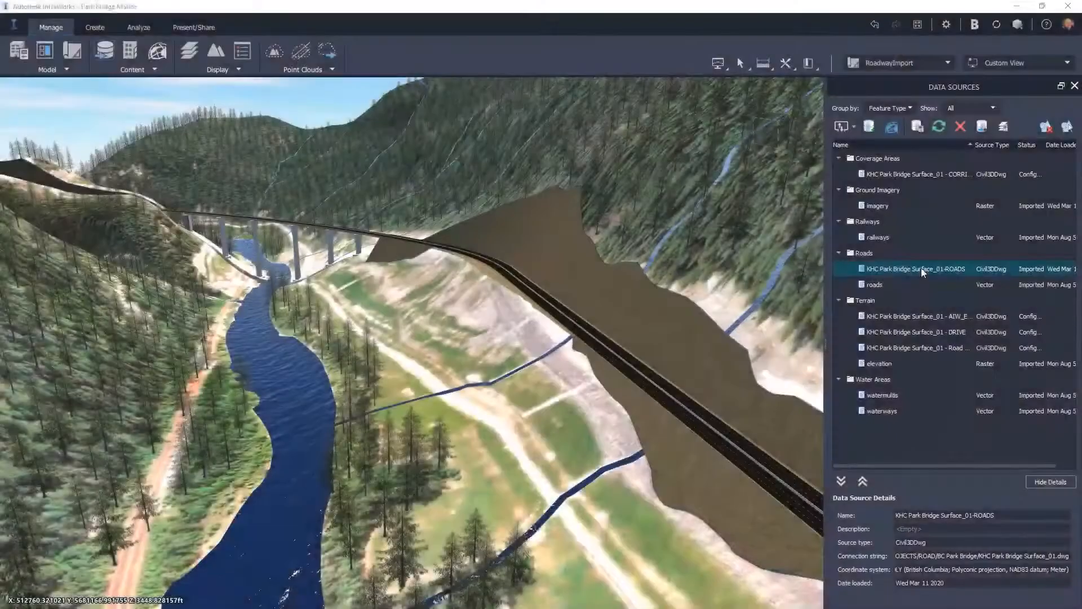
Reimport the updated corridor drawing through the roads data source
right_click(916, 268)
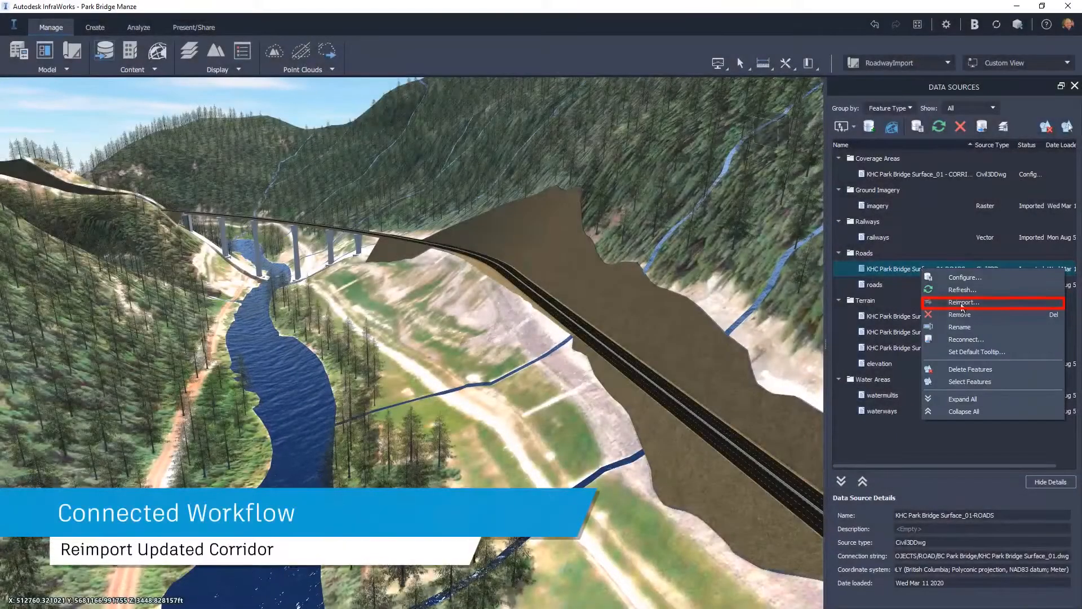
left_click(963, 302)
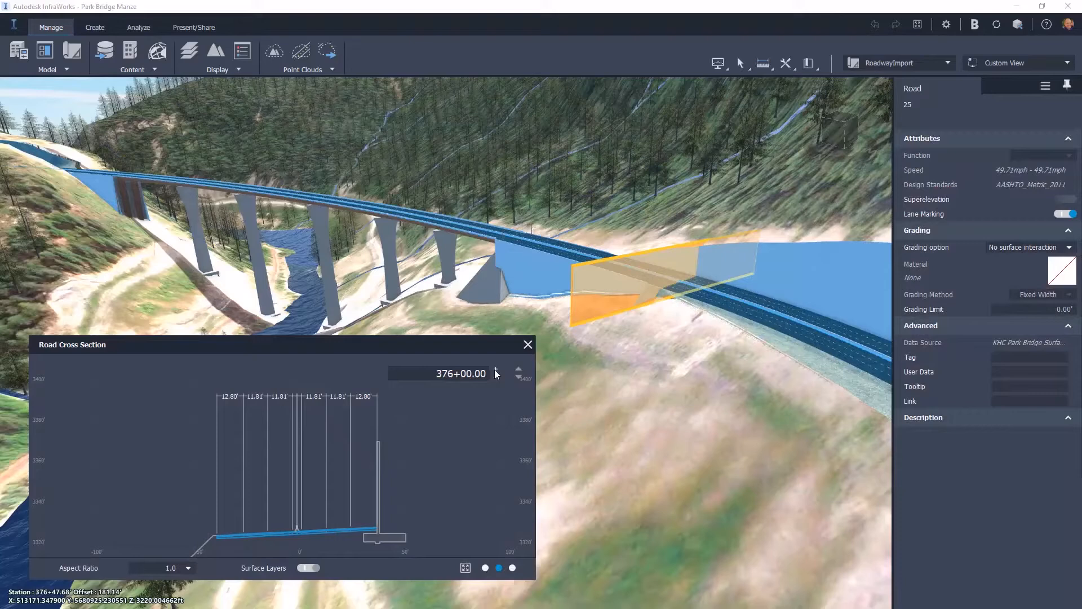
Advance the road cross section along the corridor to station 379+75.00
left_click(485, 568)
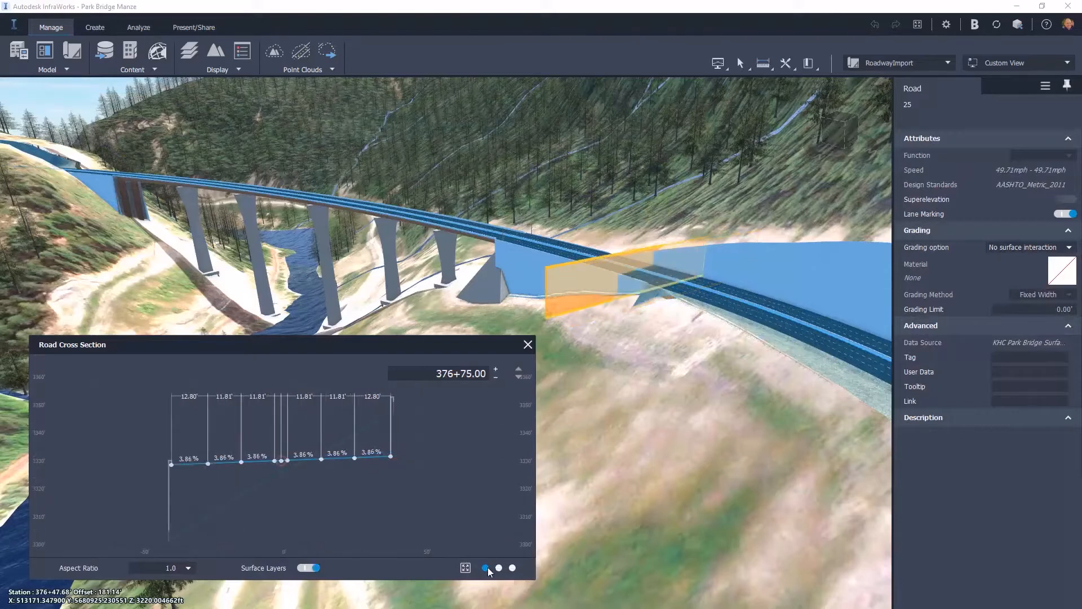
left_click(495, 369)
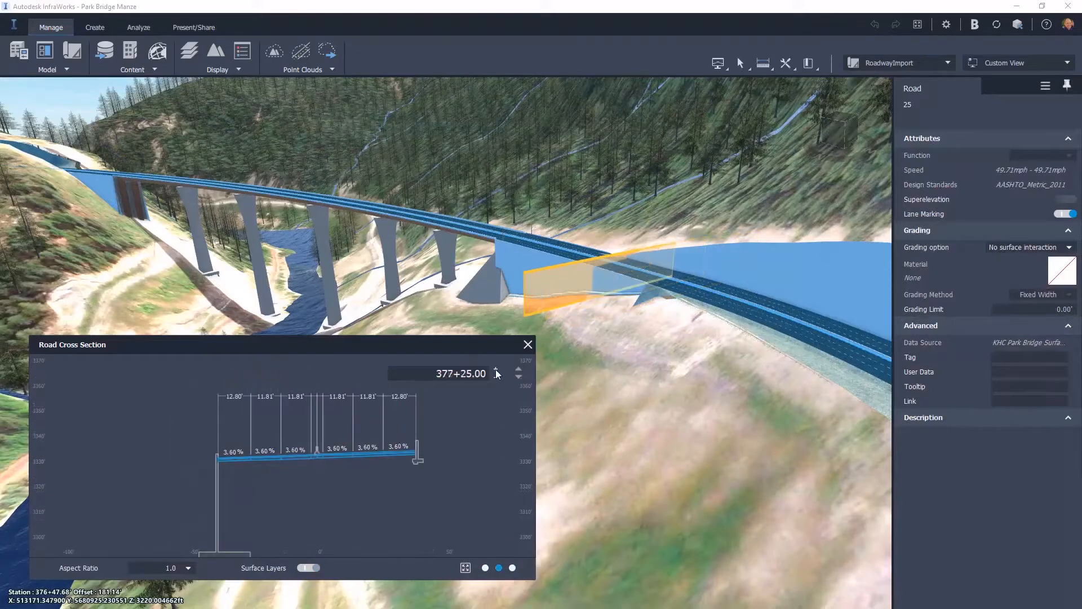
left_click(495, 371)
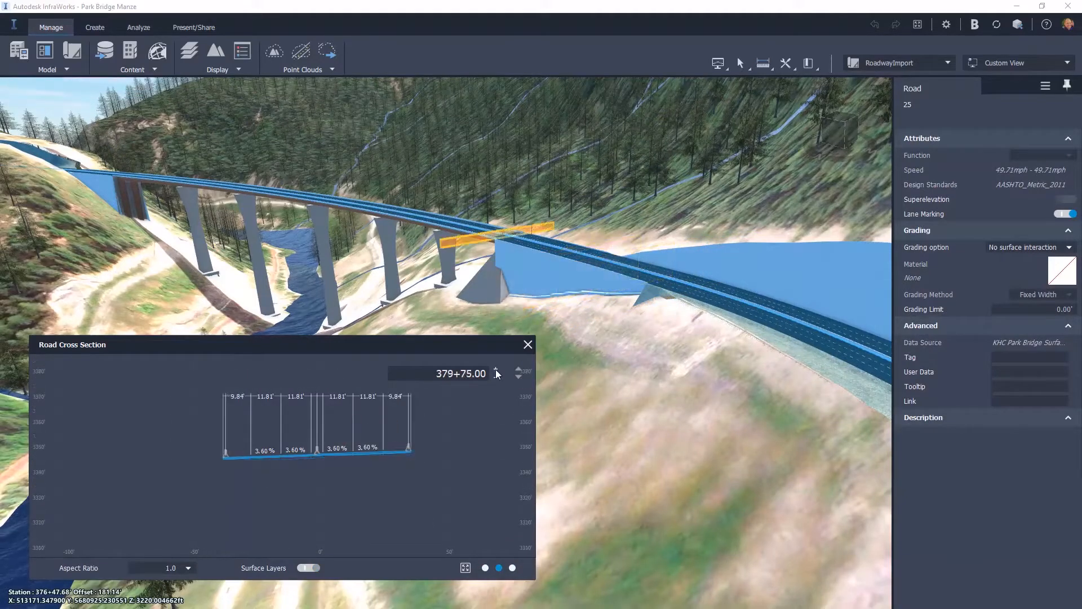